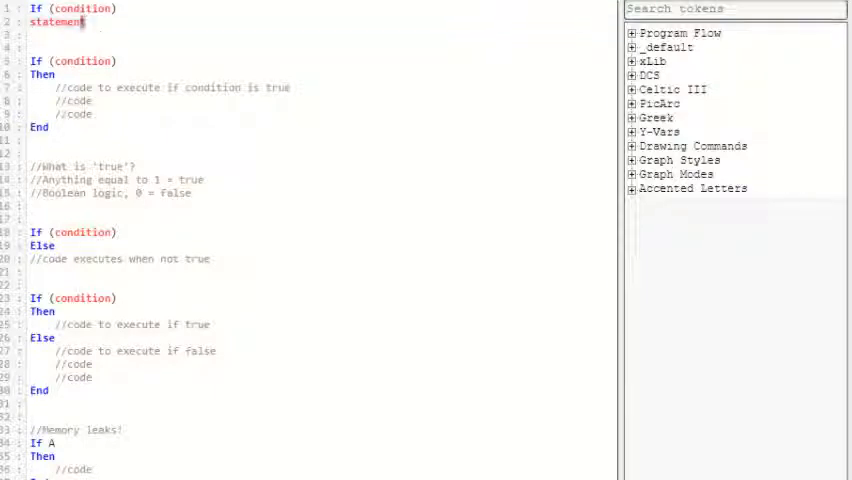
Highlight the statement placeholder line and the Then keyword in the If/Then example.
double_click(58, 21)
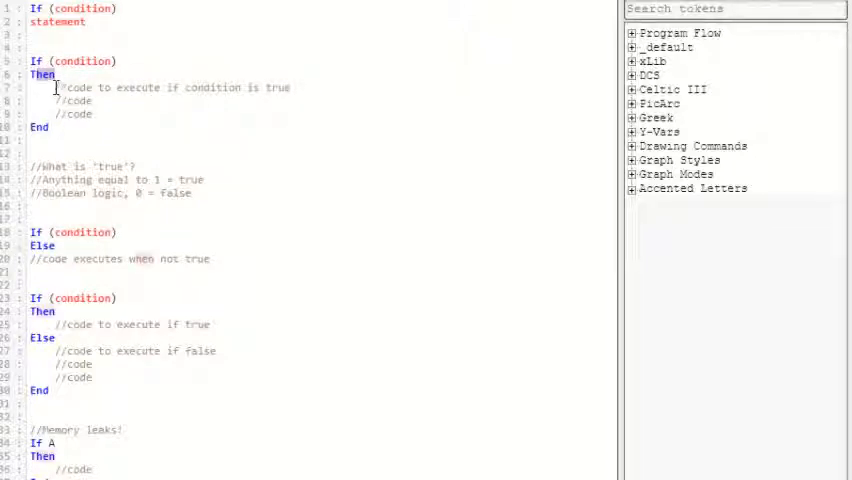
drag(62, 87, 92, 114)
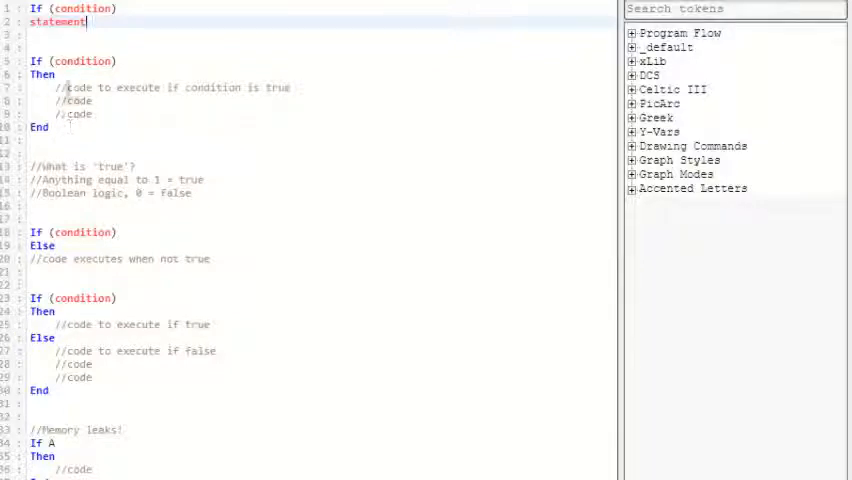
click(40, 74)
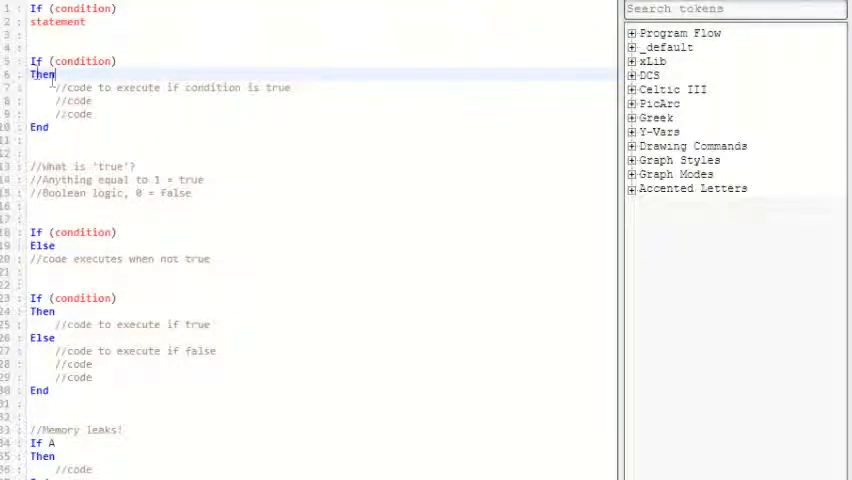
double_click(43, 75)
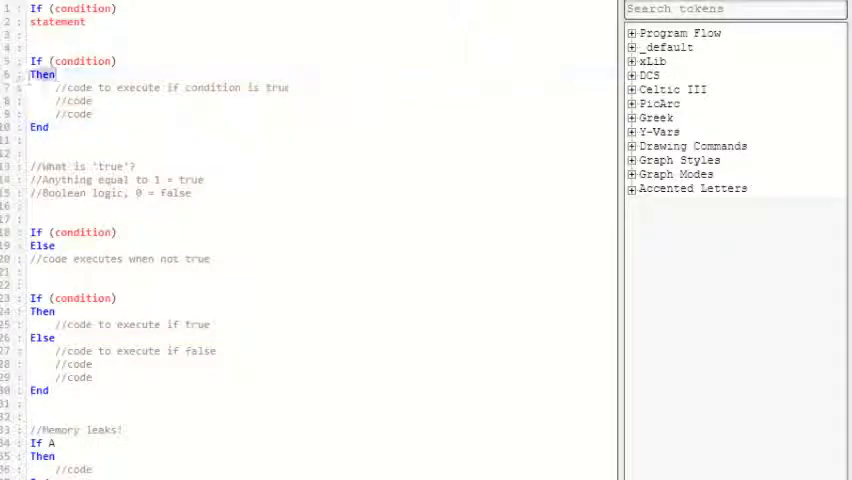
drag(30, 87, 75, 127)
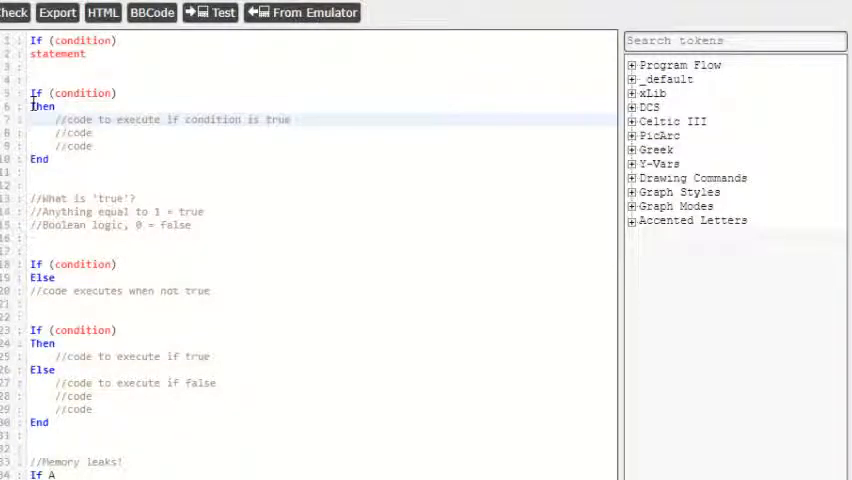
Close the If/Else example by adding an End line after the Else comment.
scroll(down, 3)
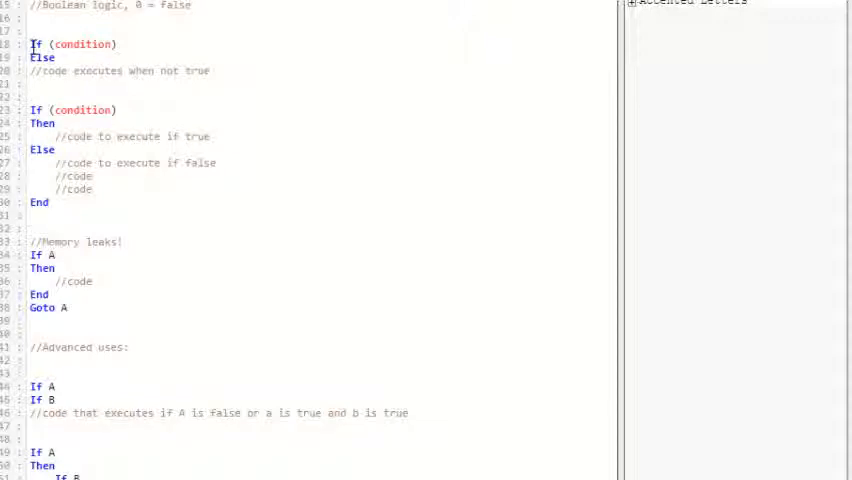
double_click(72, 44)
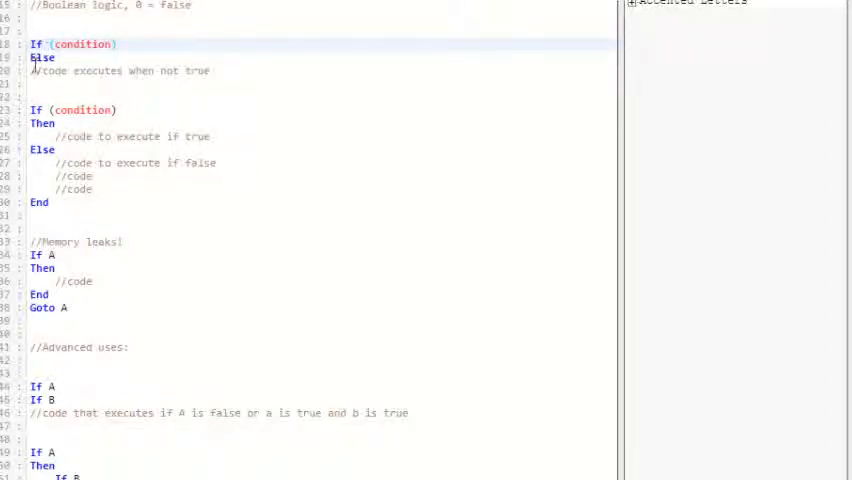
triple_click(120, 70)
text(E)
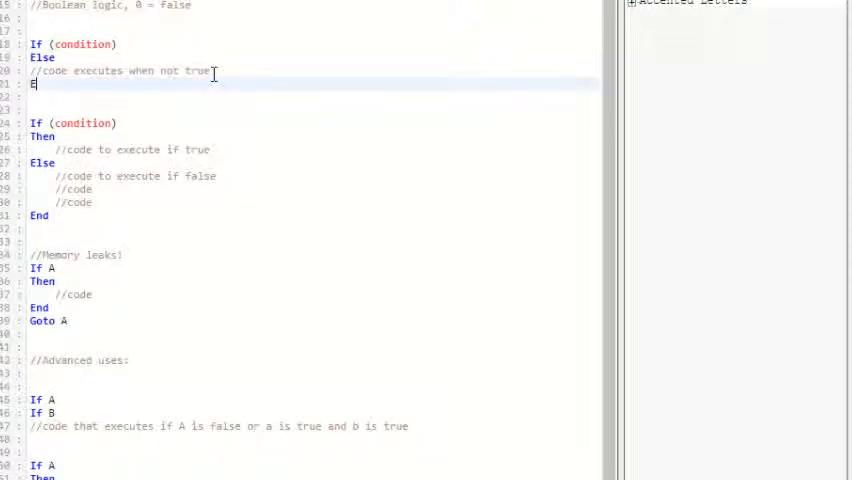
text(nd)
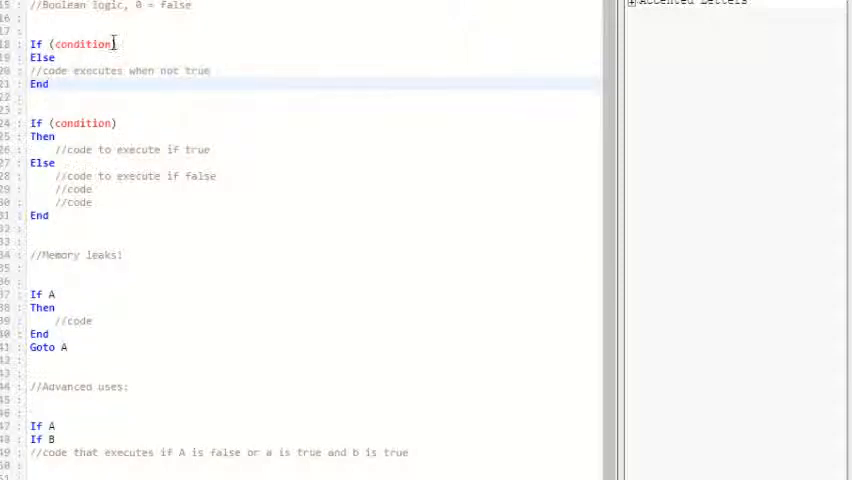
click(58, 57)
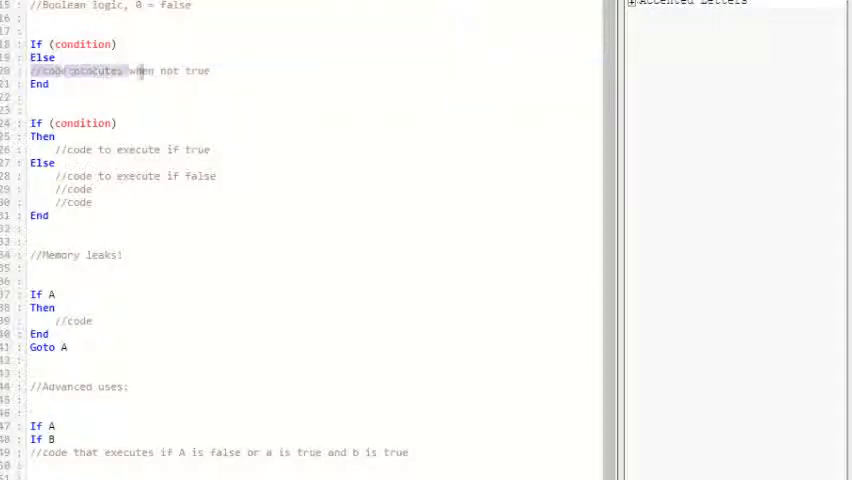
Walk through the If/Then/Else/End example down to the Memory leaks heading comment.
scroll(down, 3)
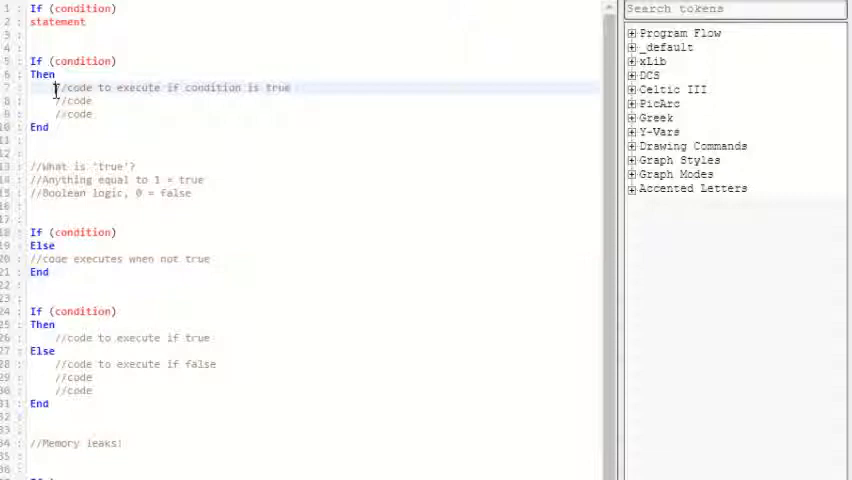
scroll(down, 3)
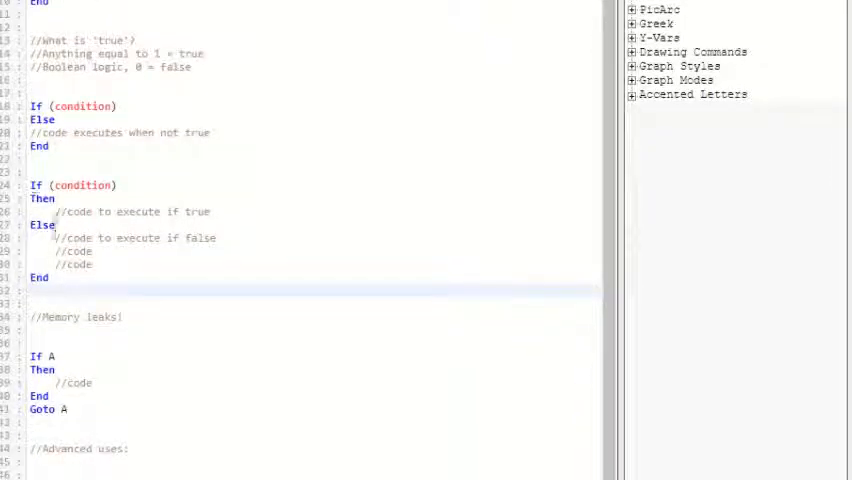
double_click(80, 185)
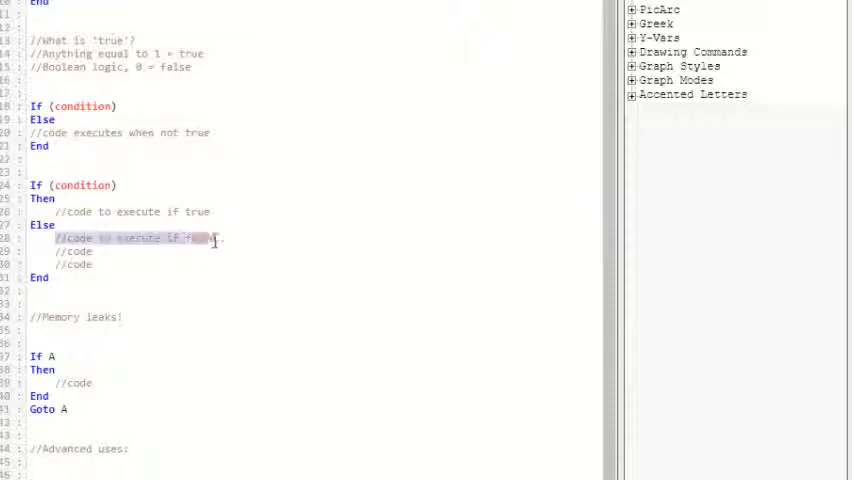
scroll(down, 3)
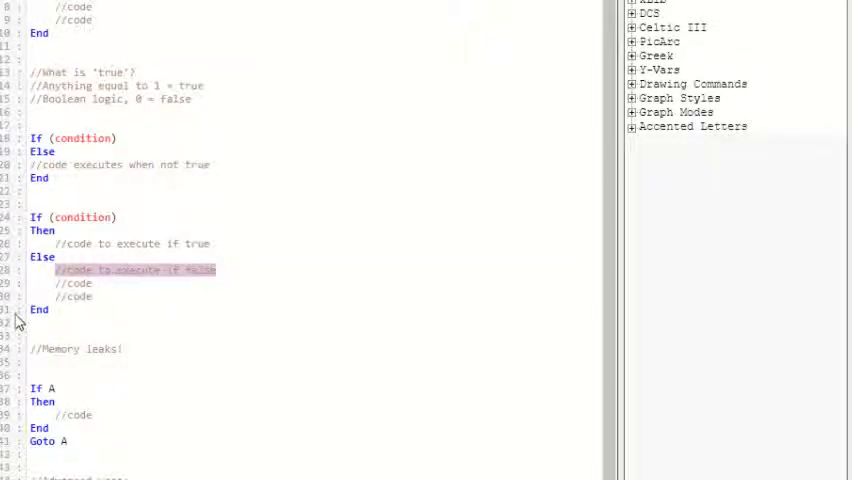
click(33, 349)
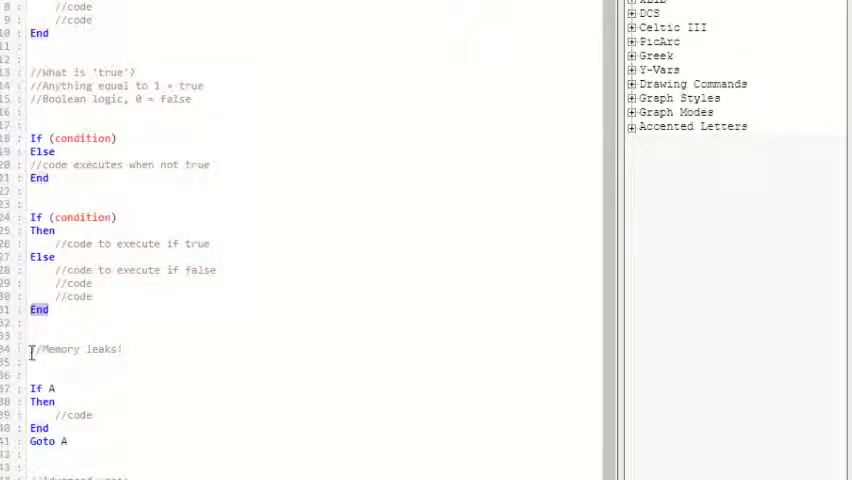
click(120, 349)
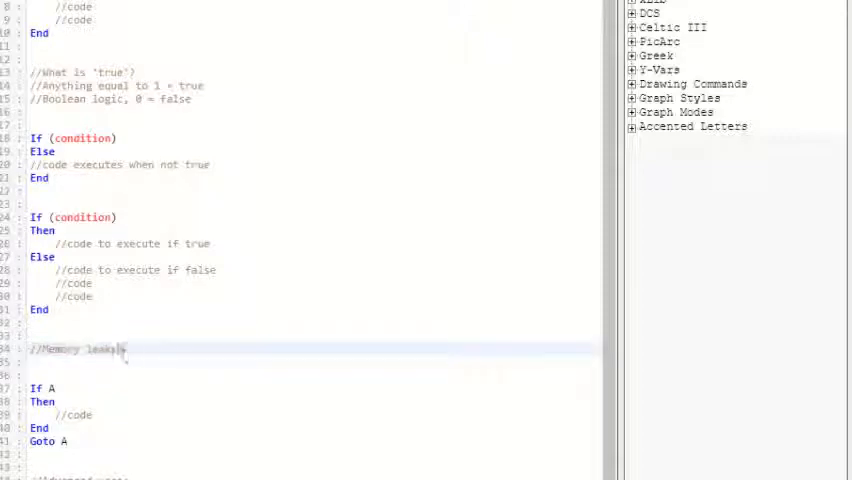
scroll(down, 3)
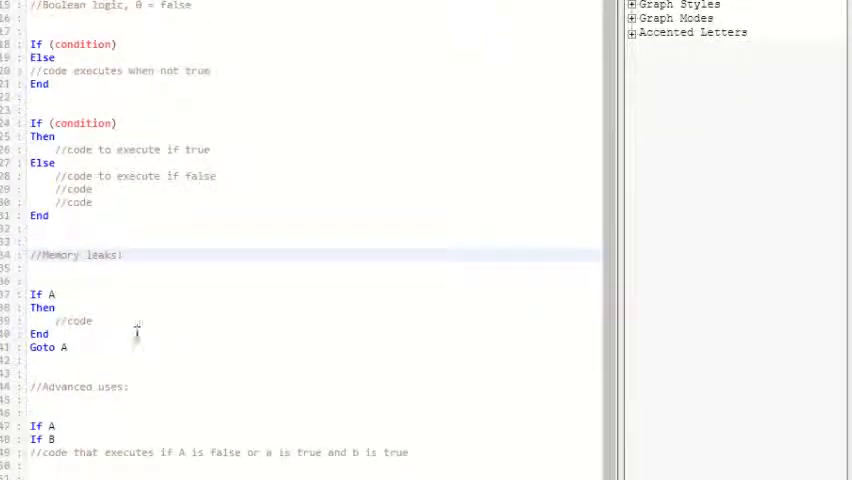
scroll(down, 3)
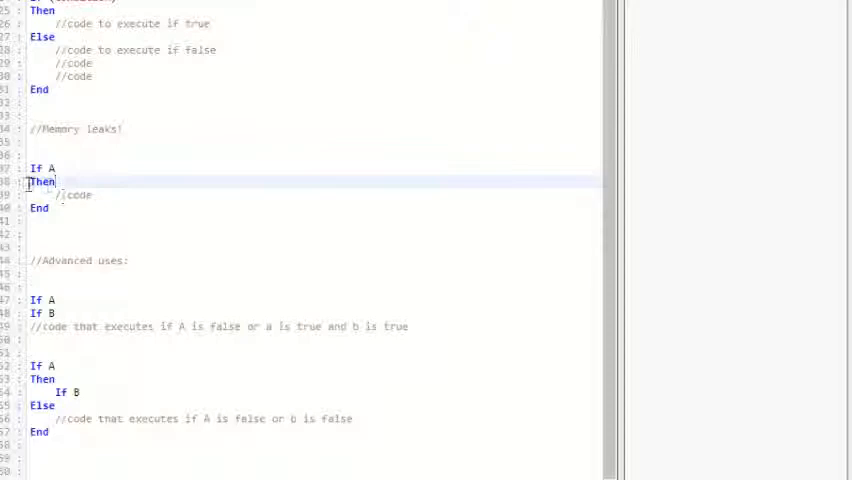
click(91, 194)
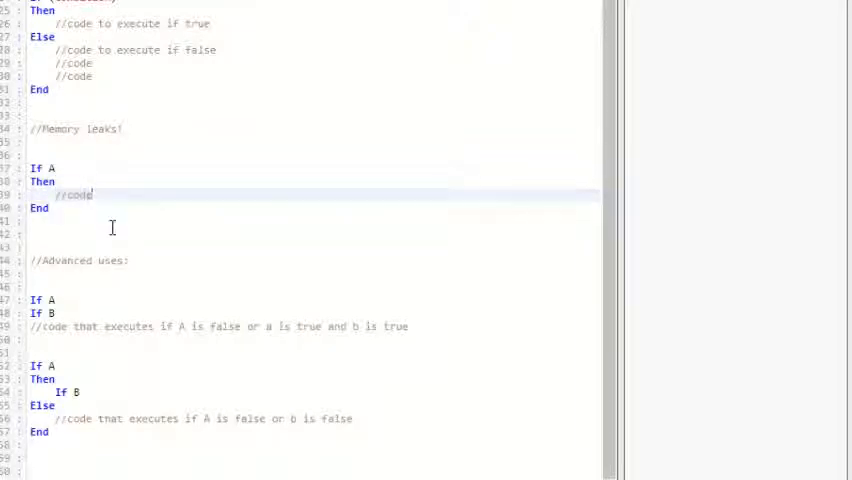
text(Goto)
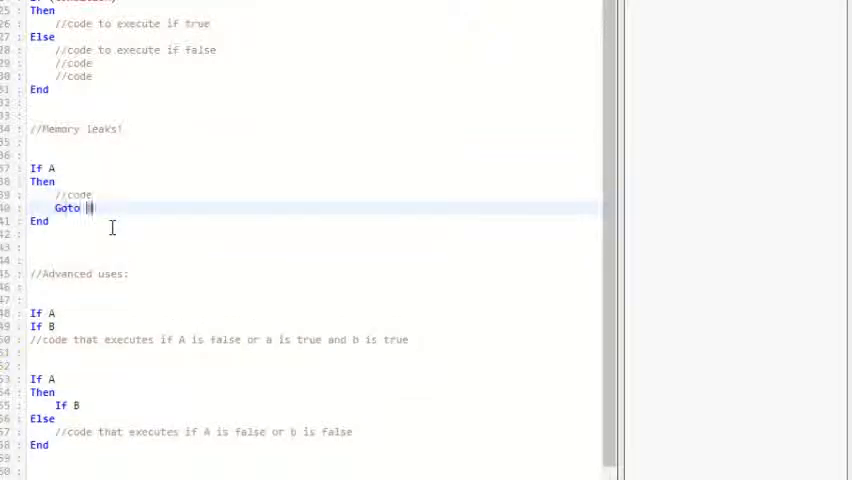
text(A)
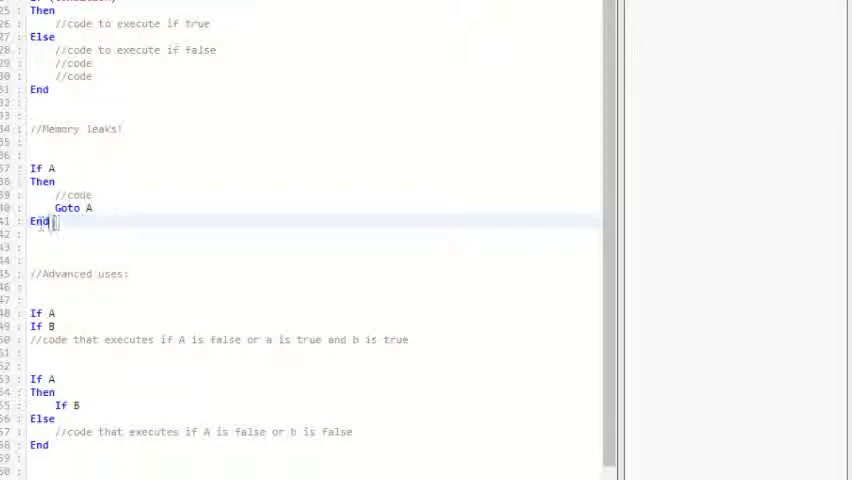
double_click(39, 221)
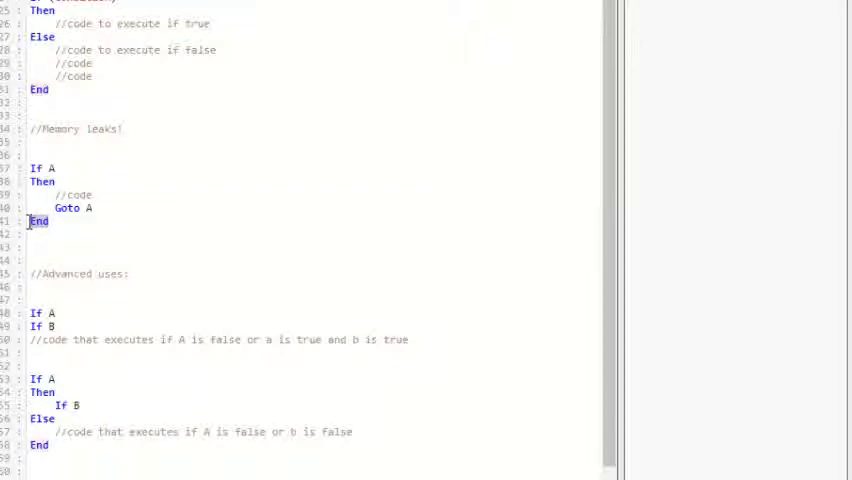
click(96, 208)
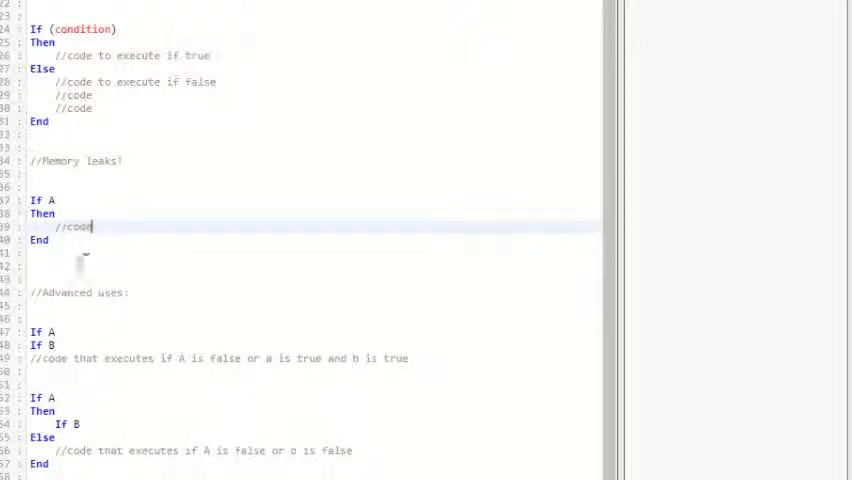
text(Goto A)
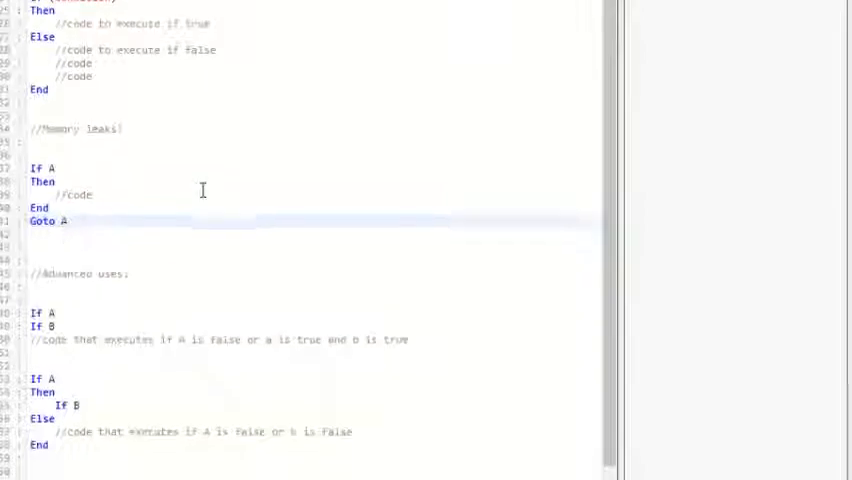
scroll(down, 3)
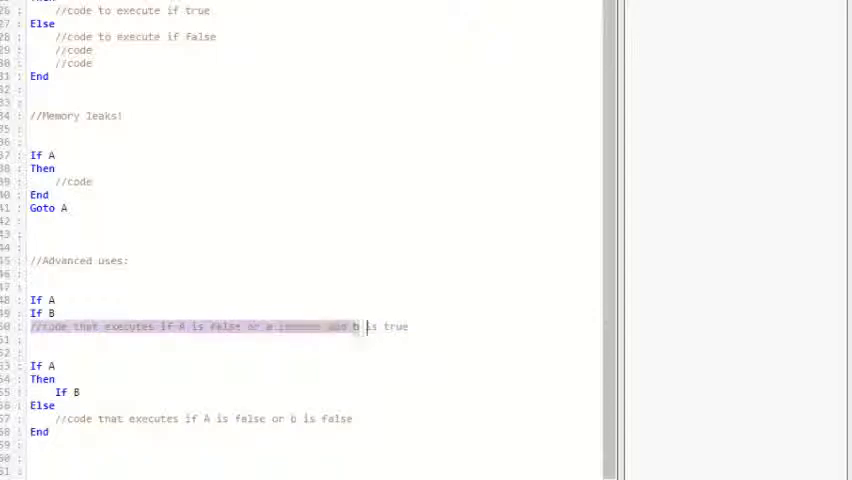
scroll(down, 3)
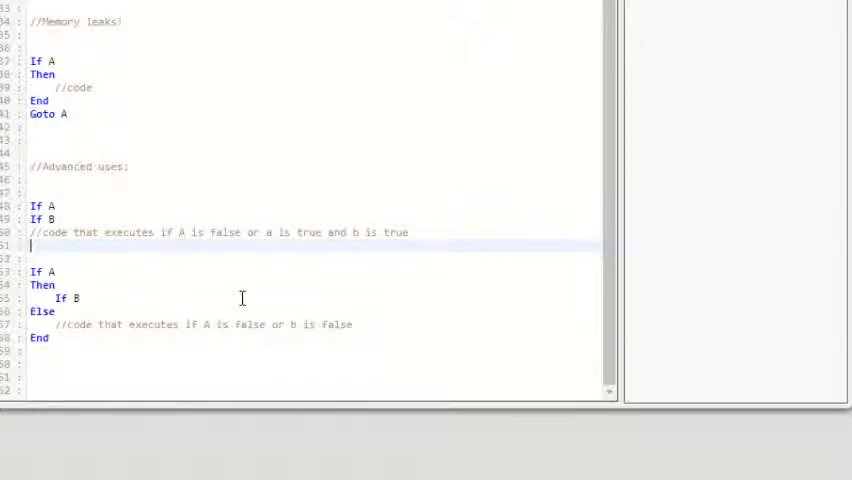
scroll(down, 3)
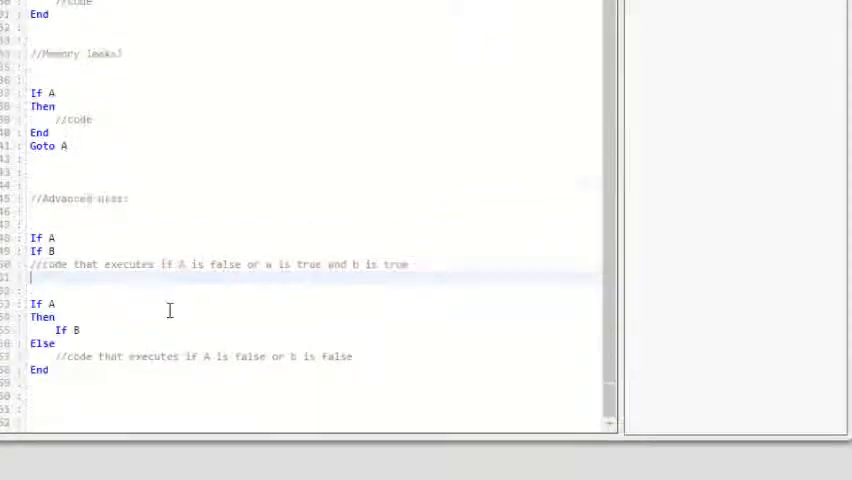
scroll(down, 3)
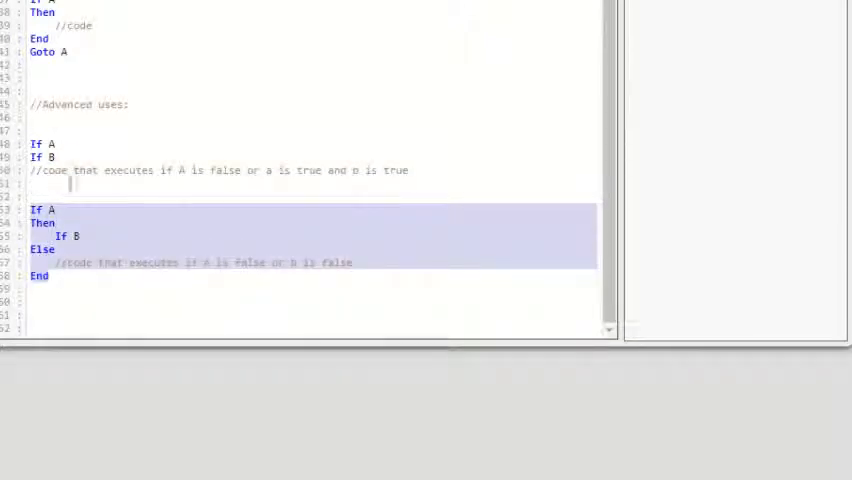
click(60, 235)
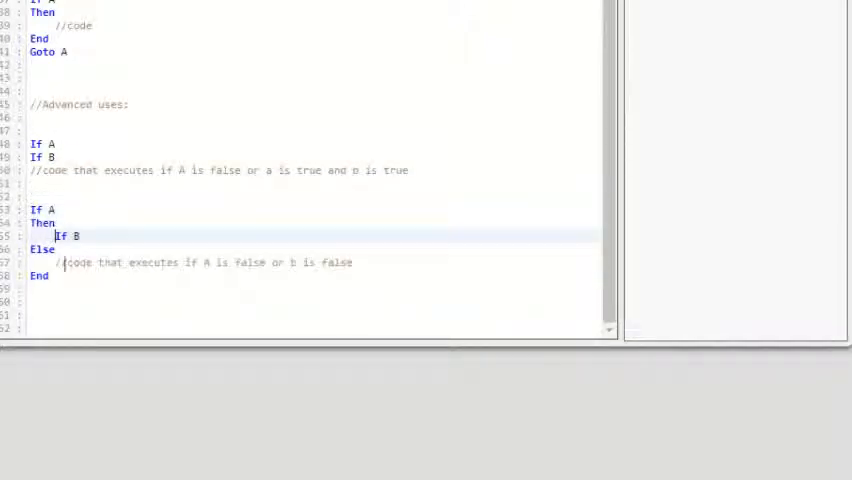
scroll(down, 3)
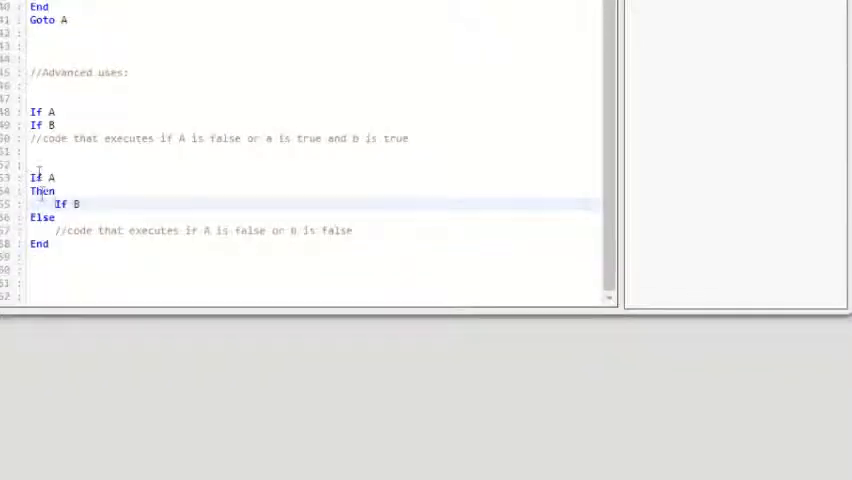